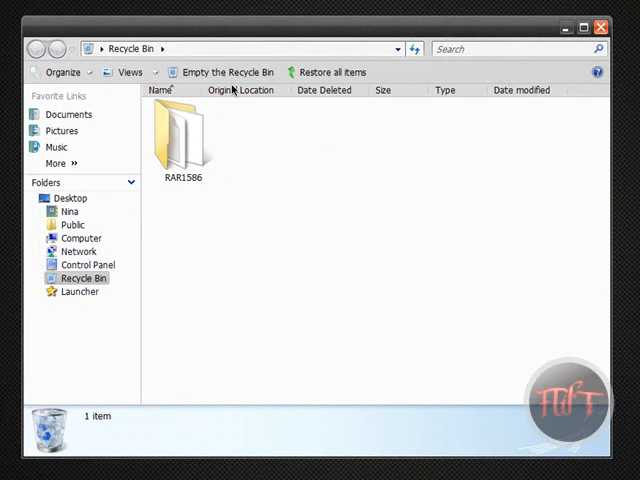
Empty the Recycle Bin so the RAR1586 folder is removed and 0 items remain.
click(229, 72)
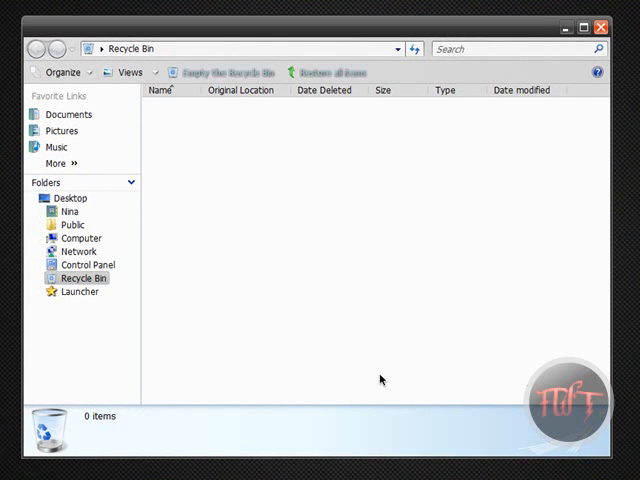
mouse_move(277, 174)
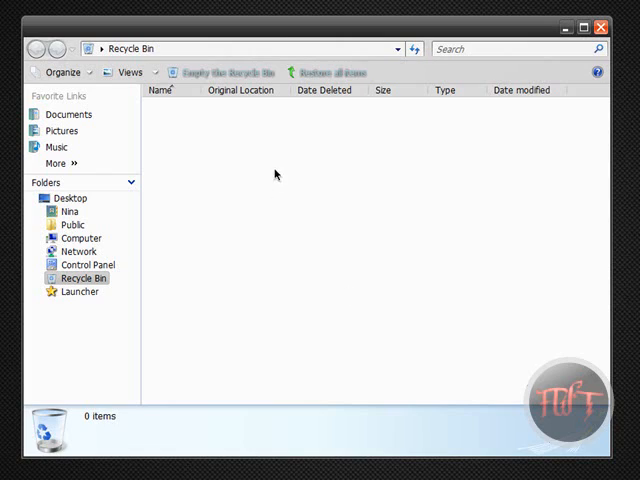
mouse_move(603, 27)
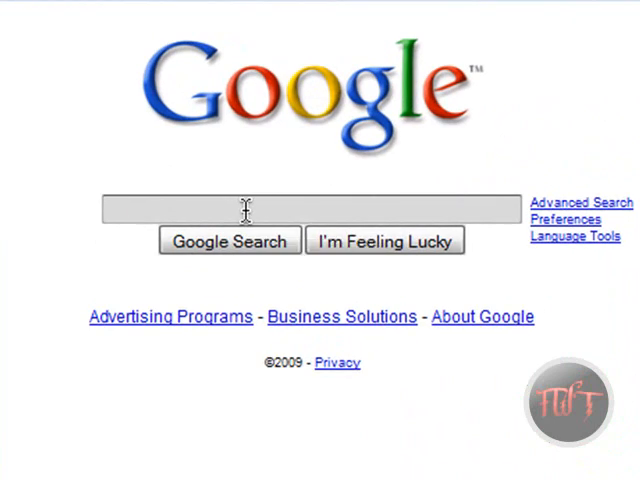
Search Google for Restoration and start its download from the SnapFiles page.
text(Restoratio)
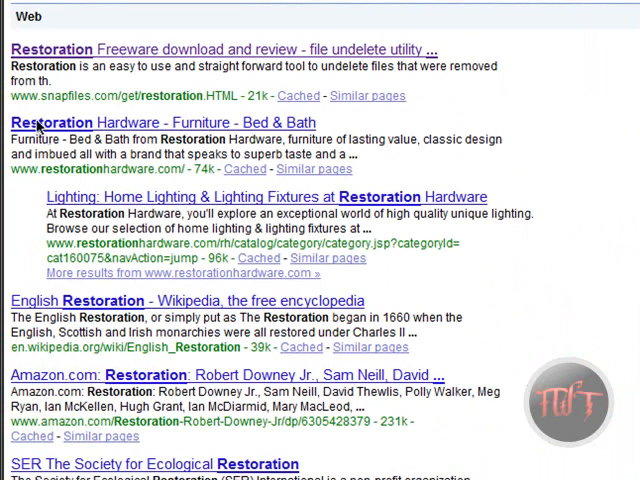
mouse_move(165, 48)
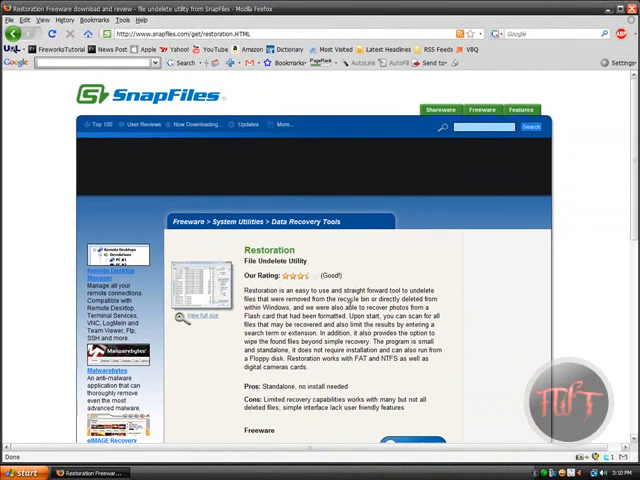
scroll(down, 3)
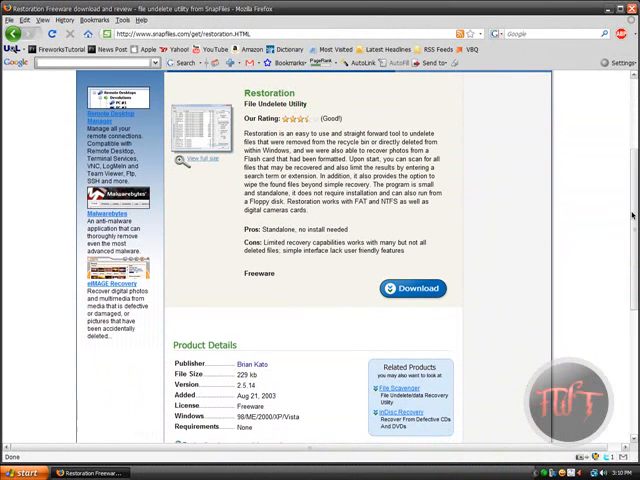
mouse_move(454, 320)
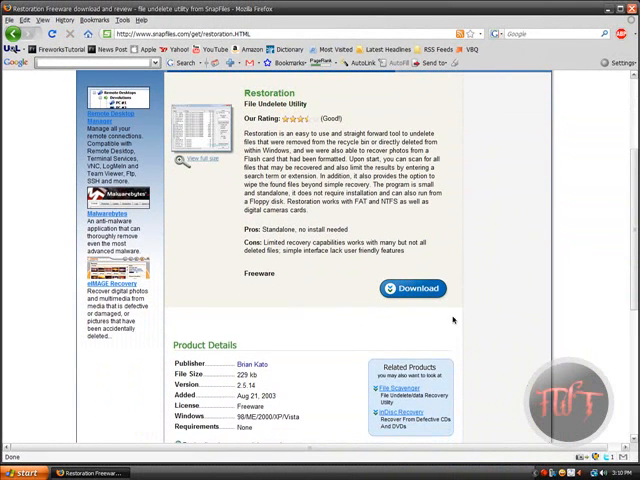
scroll(up, 3)
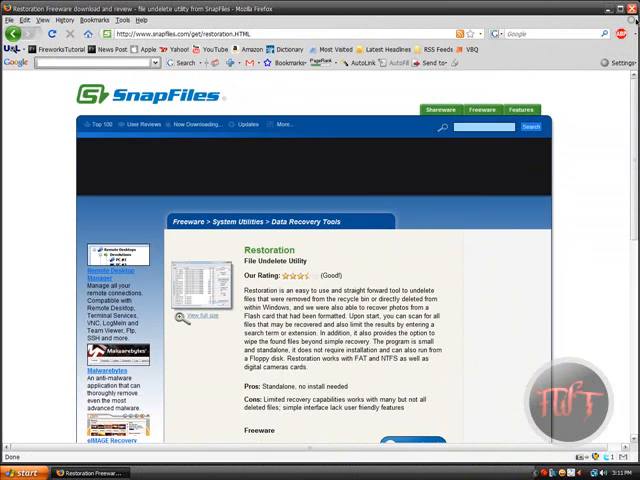
click(632, 8)
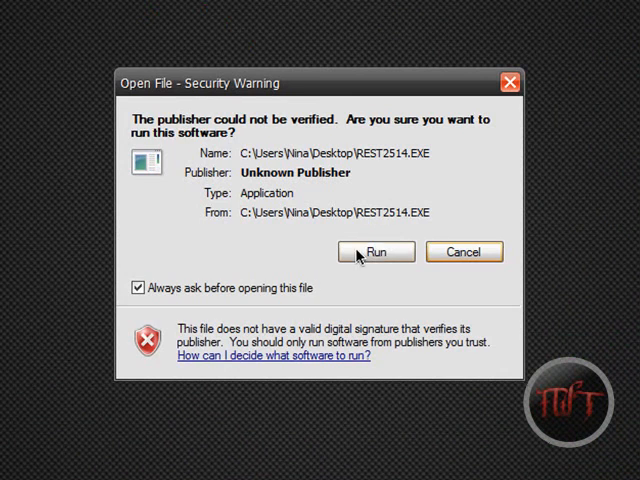
Allow the self-extractor to run and unzip Restoration's four files to the Desktop.
click(375, 251)
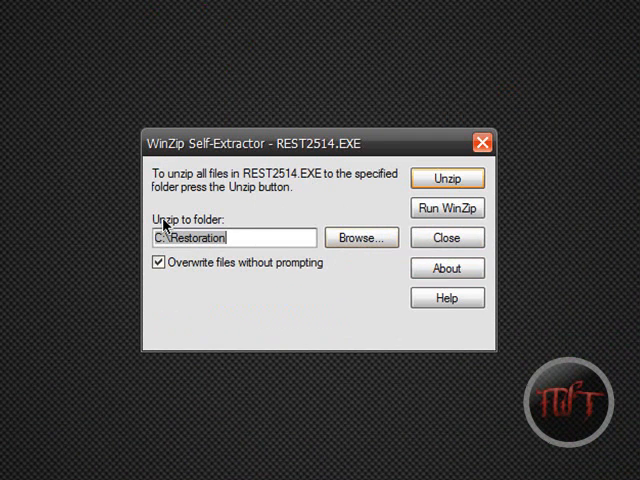
mouse_move(227, 232)
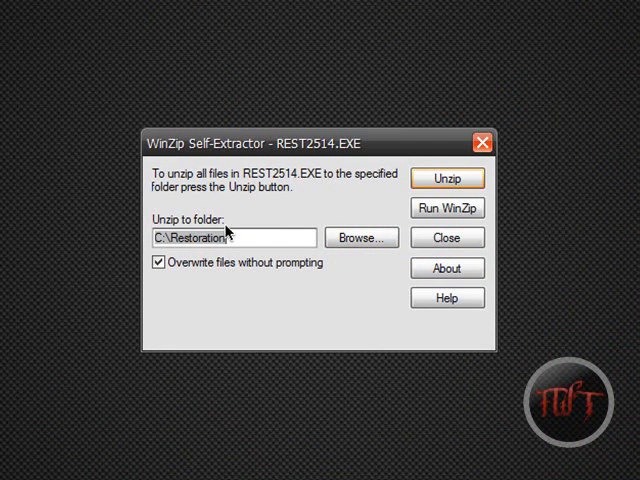
click(360, 238)
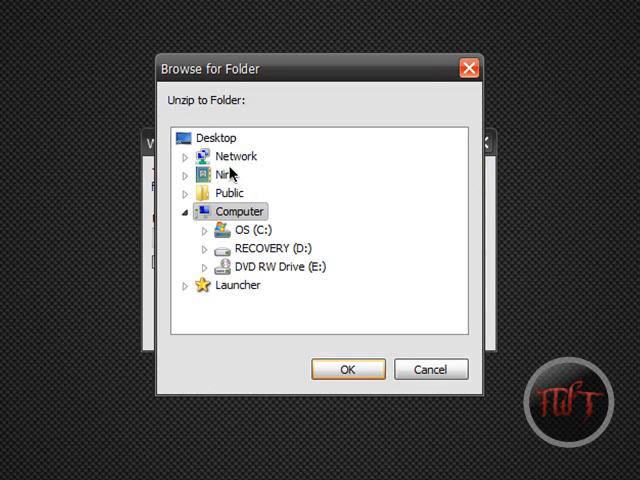
click(347, 369)
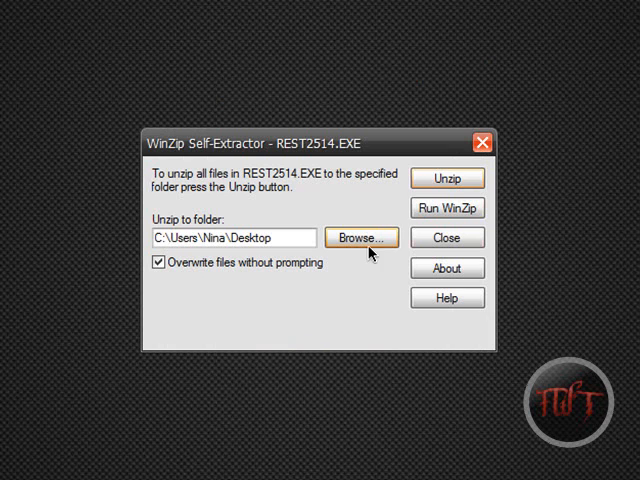
click(447, 178)
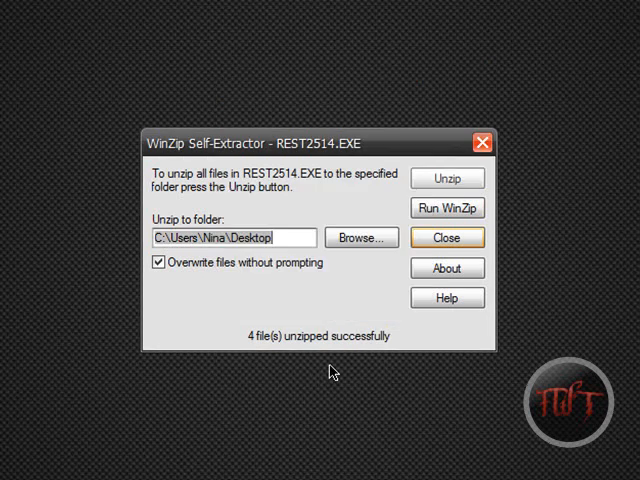
click(446, 237)
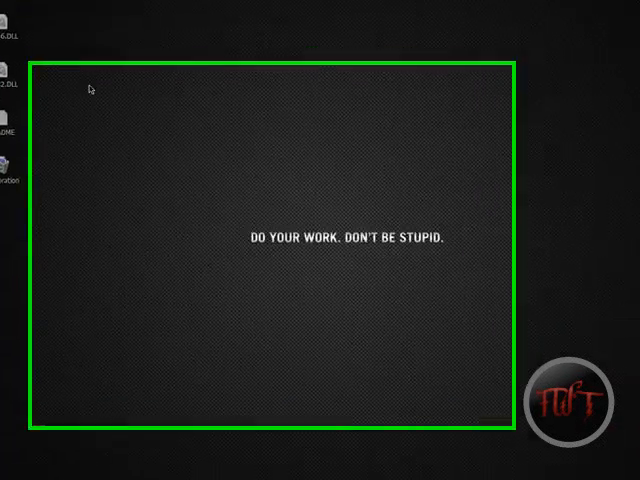
Create a desktop folder named Restoration for the extracted files and open it.
right_click(90, 88)
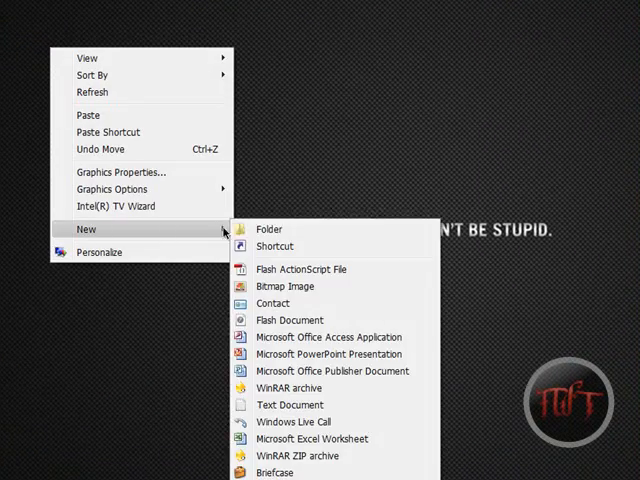
click(269, 229)
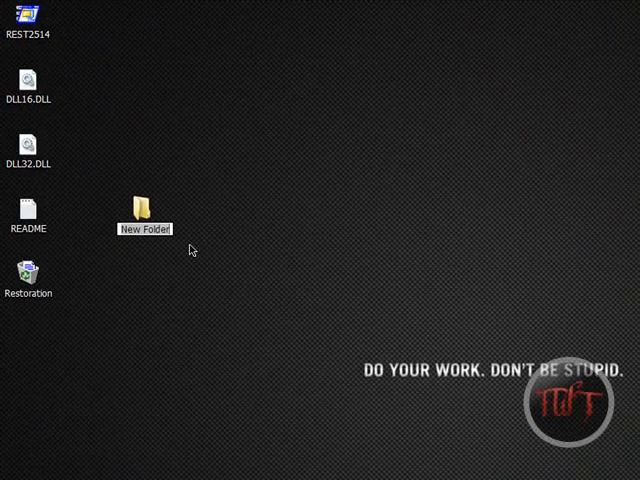
text(Restoration)
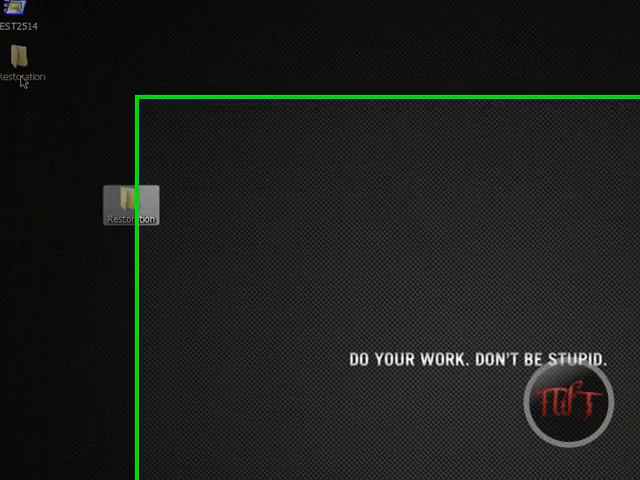
double_click(128, 200)
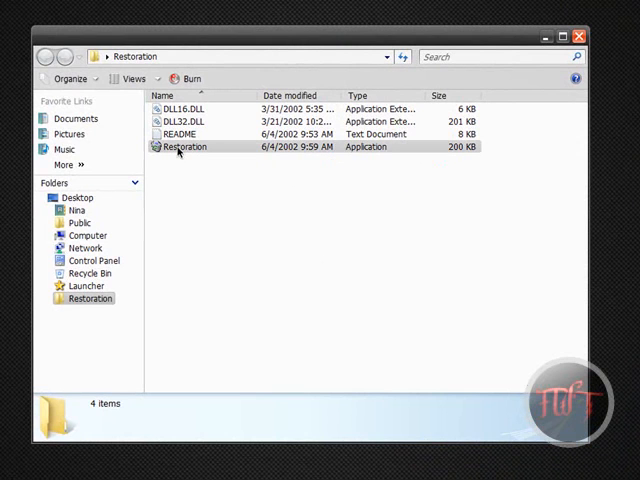
mouse_move(165, 150)
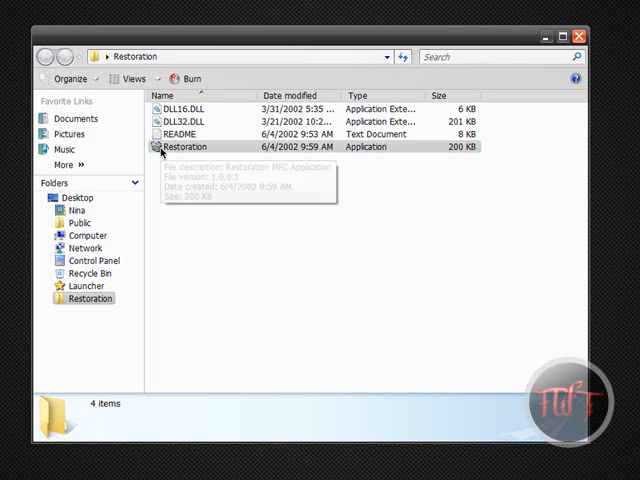
Launch Restoration 2.5.14 from Restoration.exe in the Restoration folder.
double_click(185, 147)
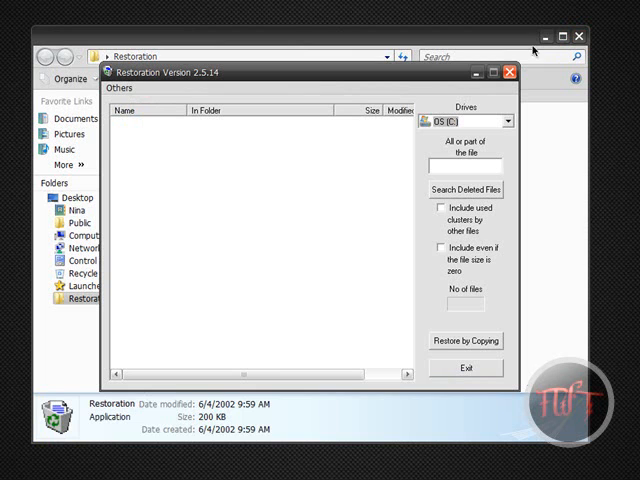
mouse_move(455, 133)
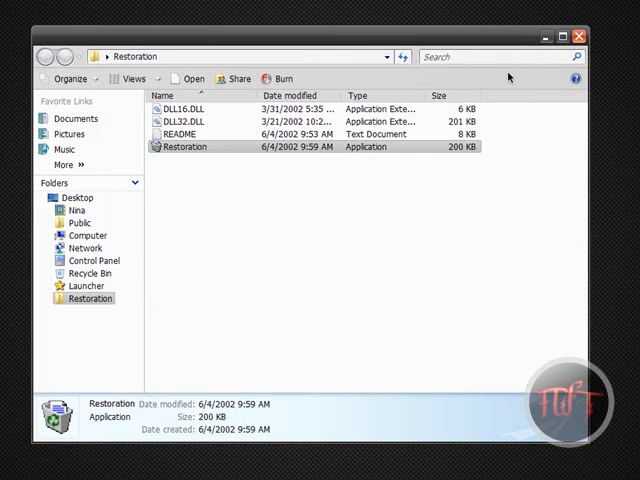
right_click(185, 147)
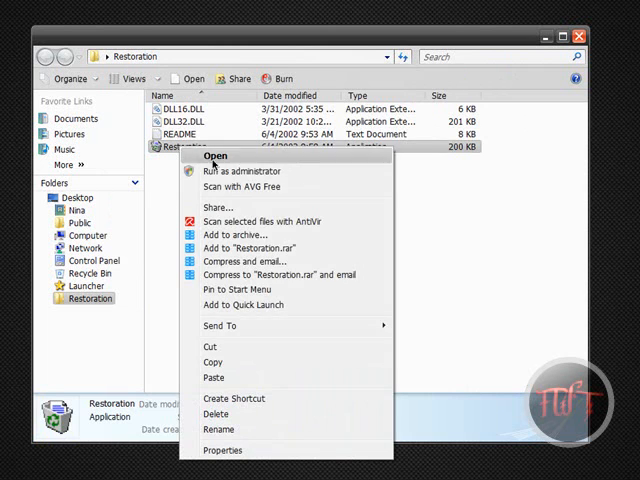
click(215, 155)
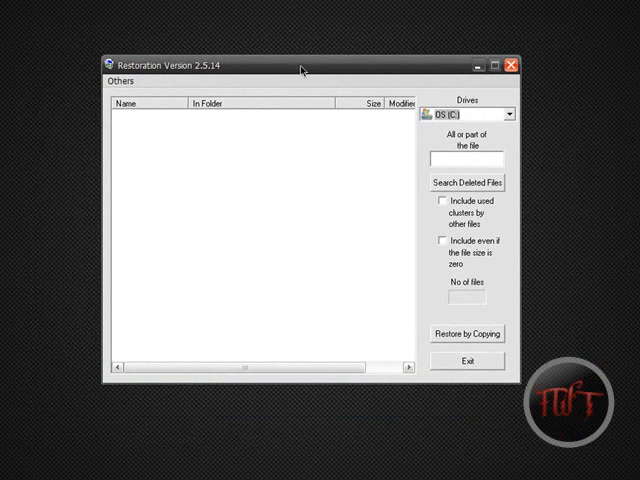
Search drive OS (C:) for deleted files in Restoration.
click(512, 113)
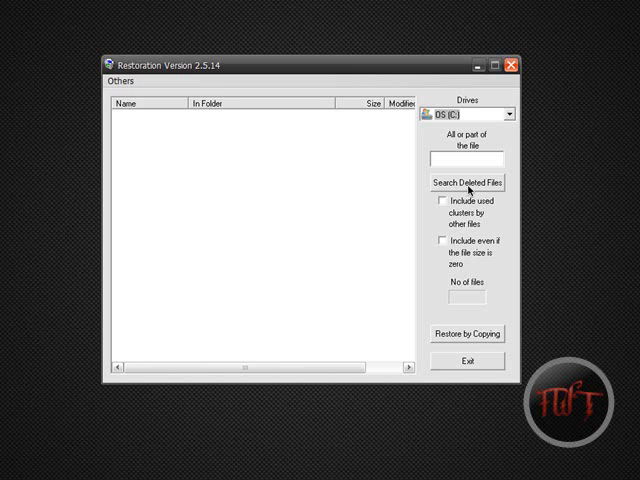
click(440, 201)
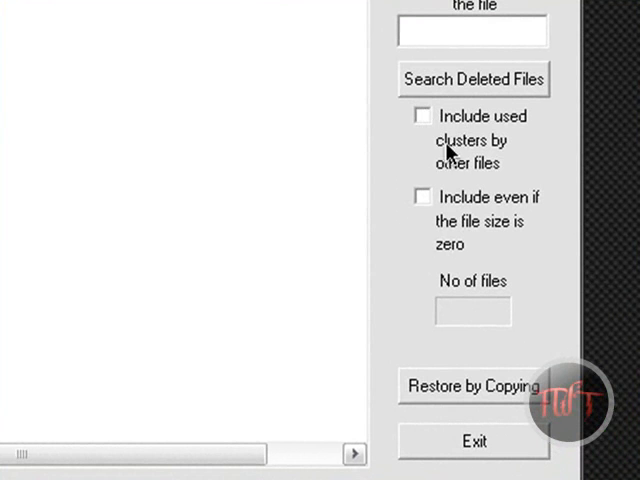
mouse_move(437, 217)
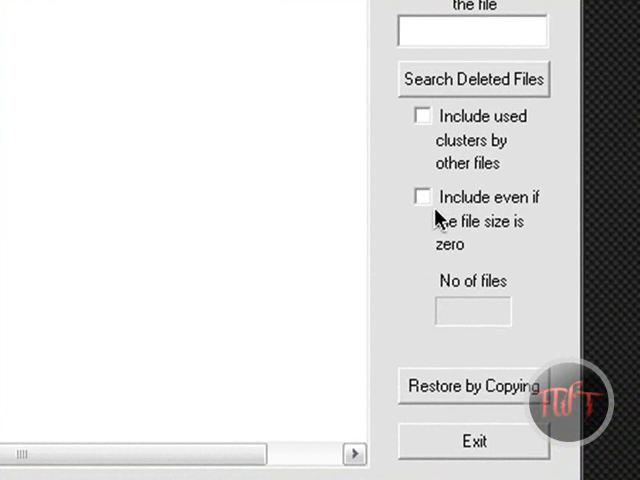
mouse_move(503, 212)
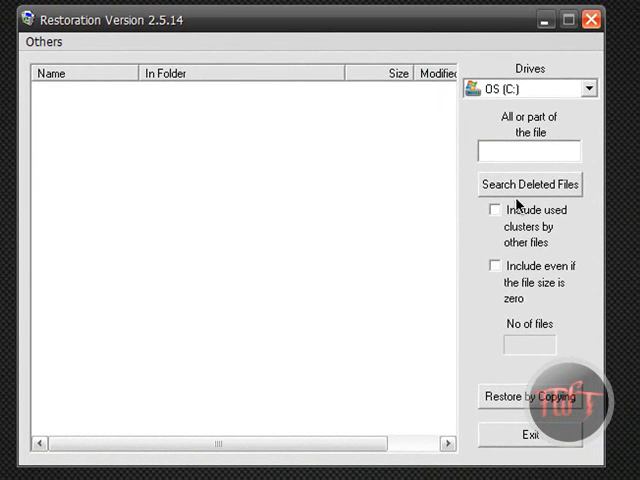
click(529, 184)
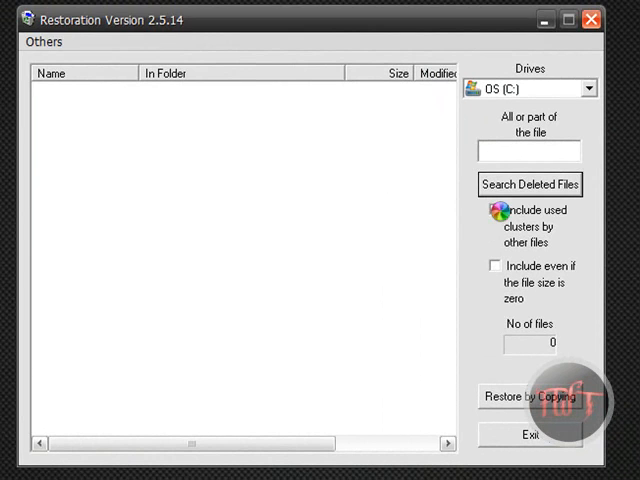
click(529, 184)
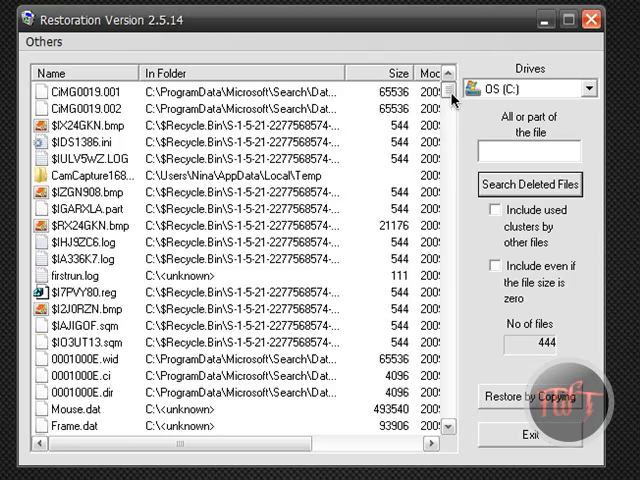
Scroll through the list of 444 deleted files found on C:.
scroll(down, 3)
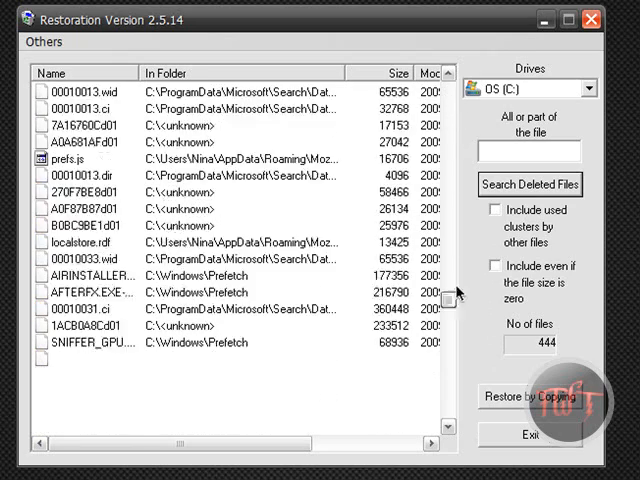
scroll(down, 3)
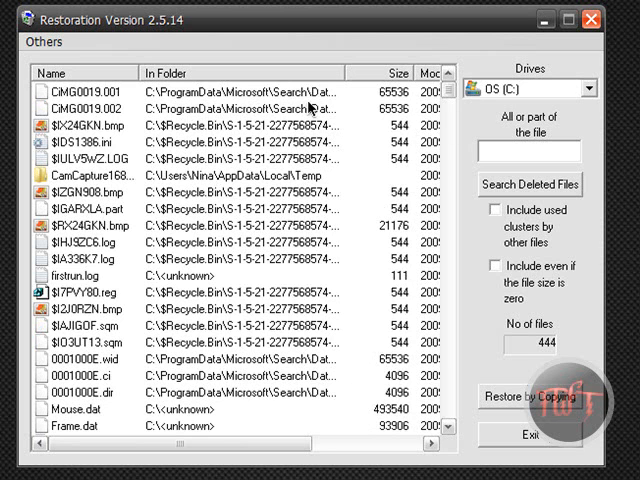
Start the Others > Delete Completely wipe of vacant clusters on C:, then cancel it.
click(43, 42)
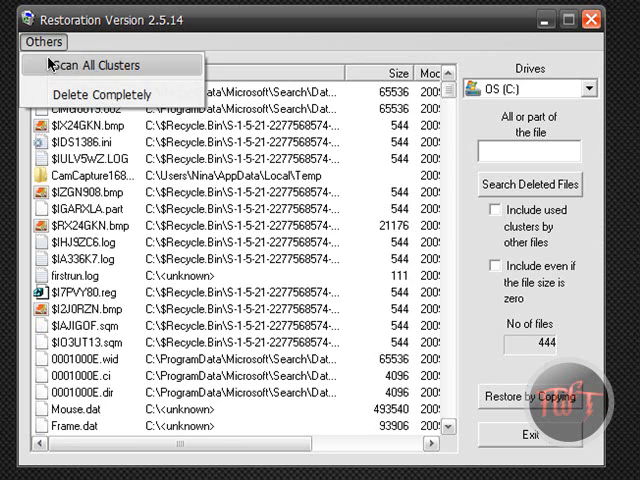
mouse_move(95, 93)
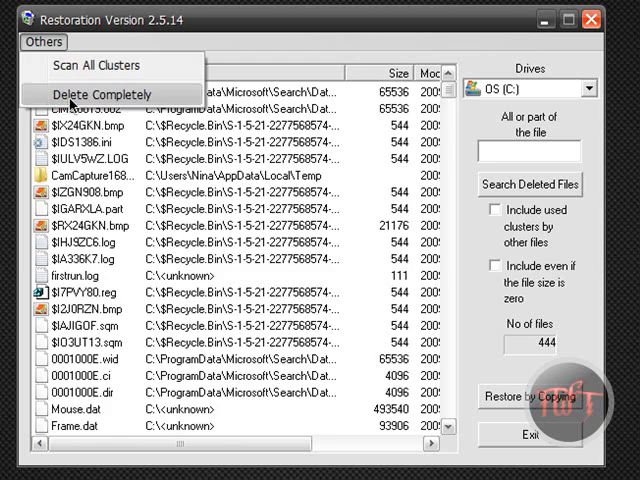
click(92, 94)
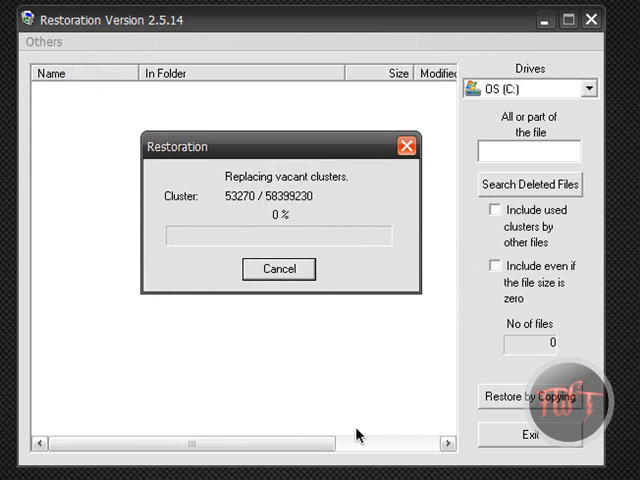
mouse_move(408, 224)
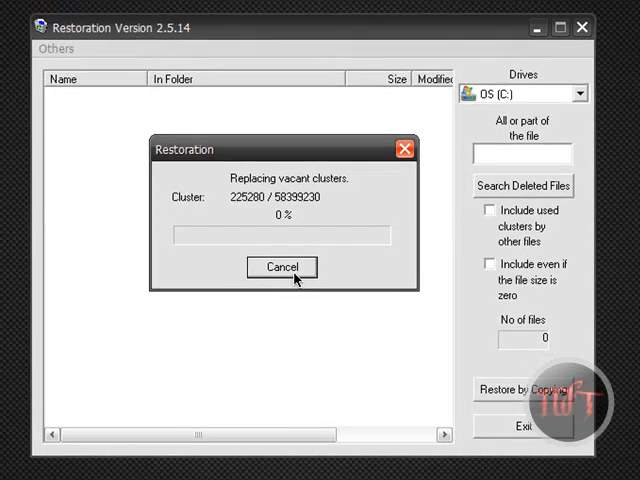
click(283, 267)
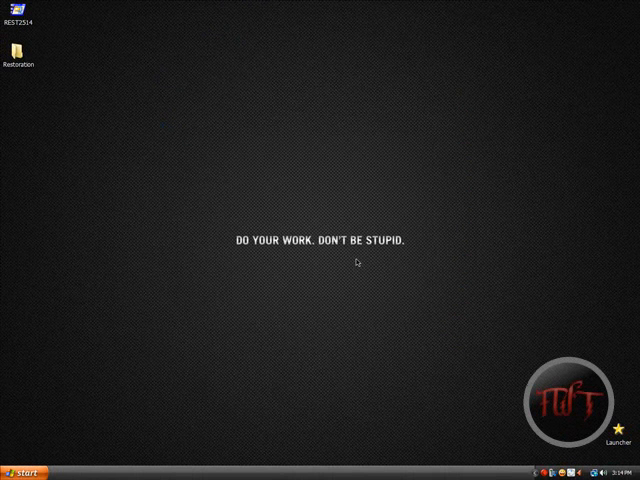
mouse_move(357, 265)
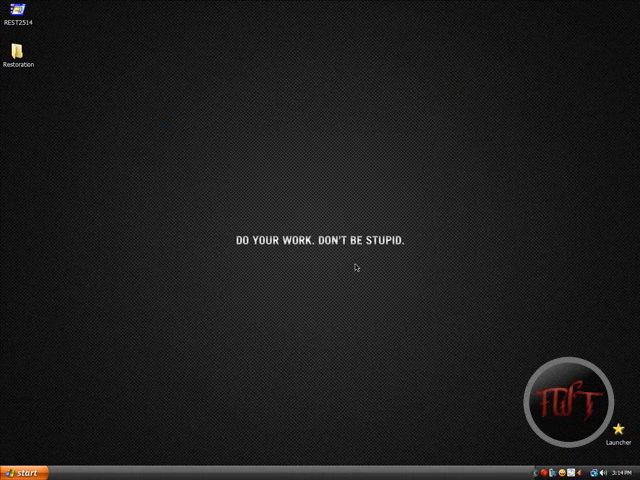